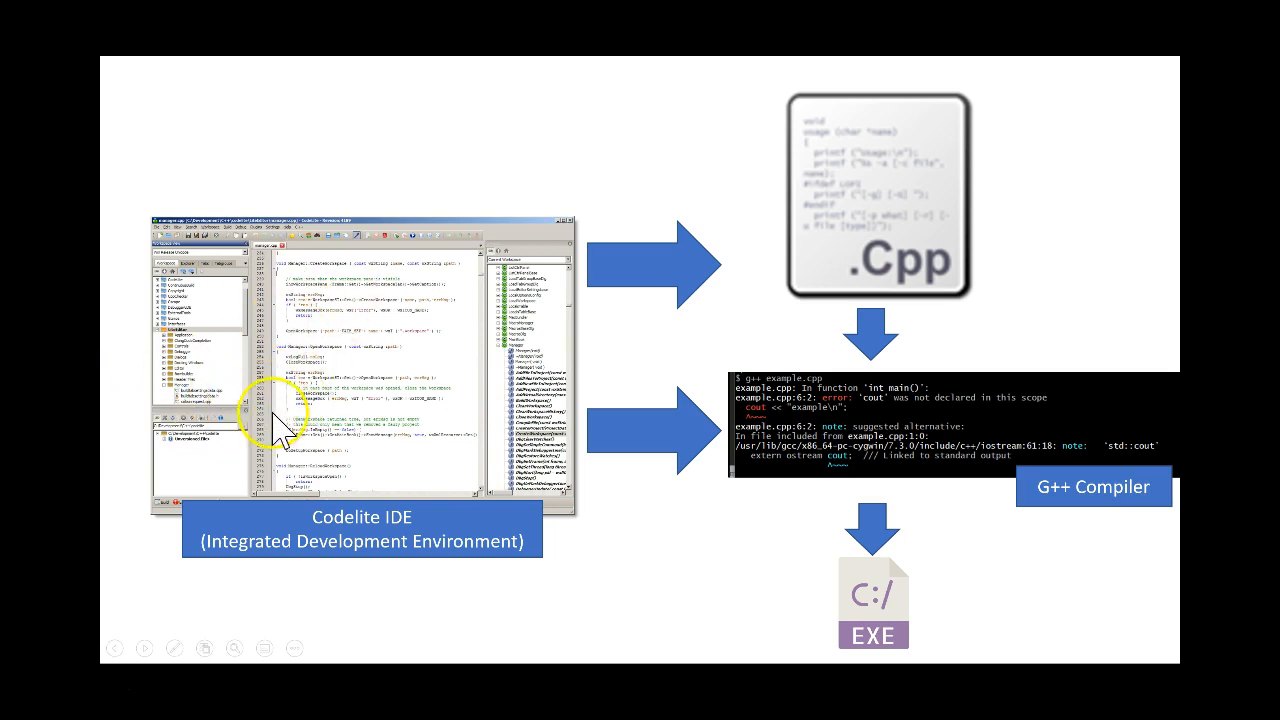
mouse_move(464, 414)
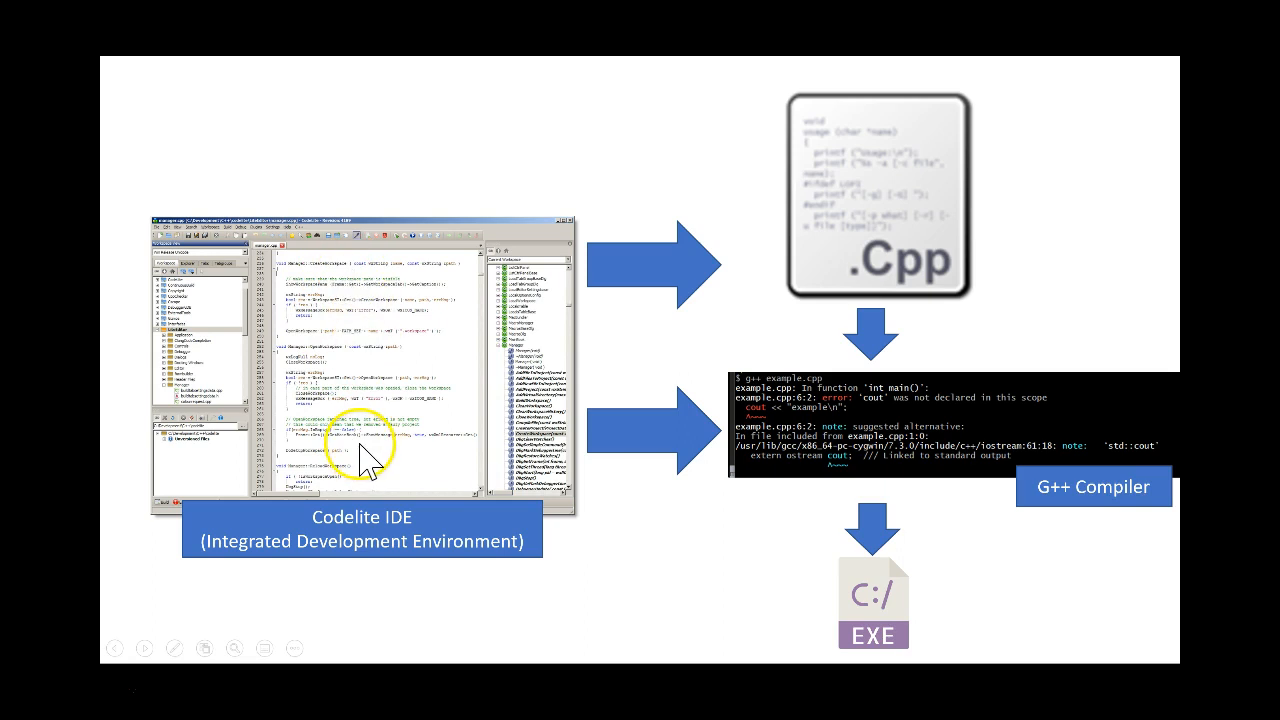
mouse_move(298, 418)
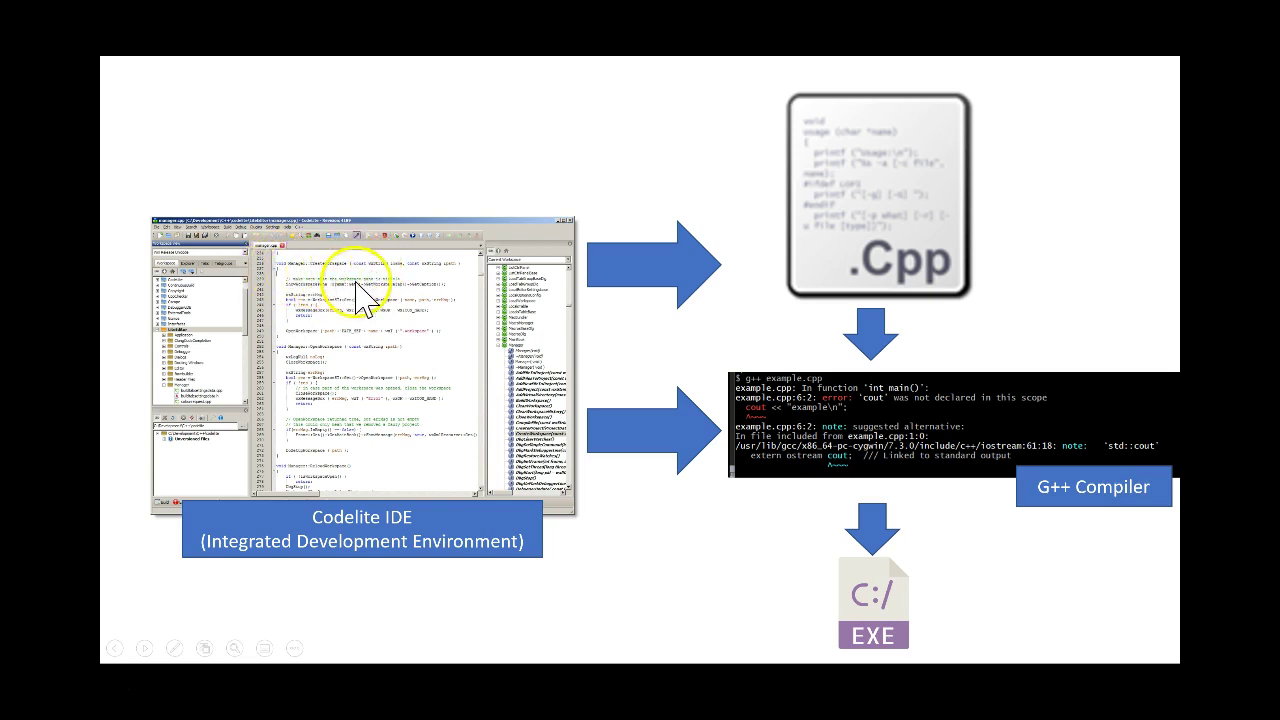
mouse_move(368, 292)
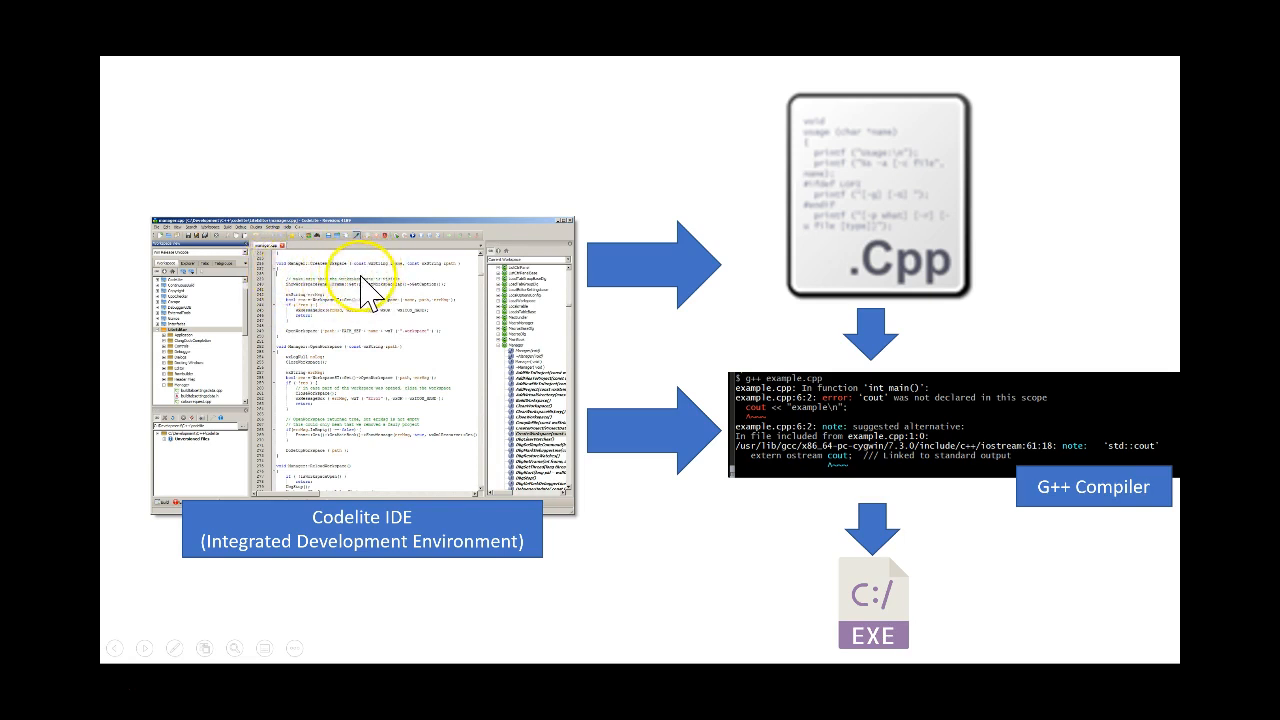
mouse_move(416, 330)
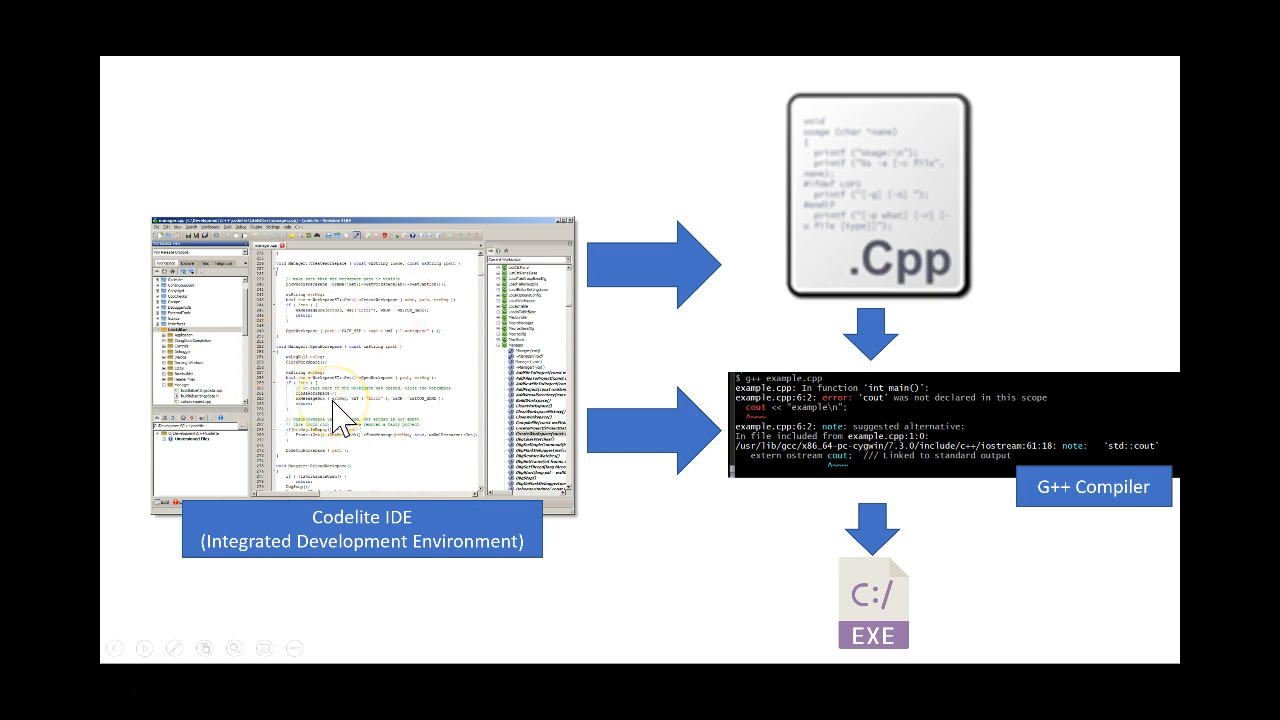
mouse_move(384, 370)
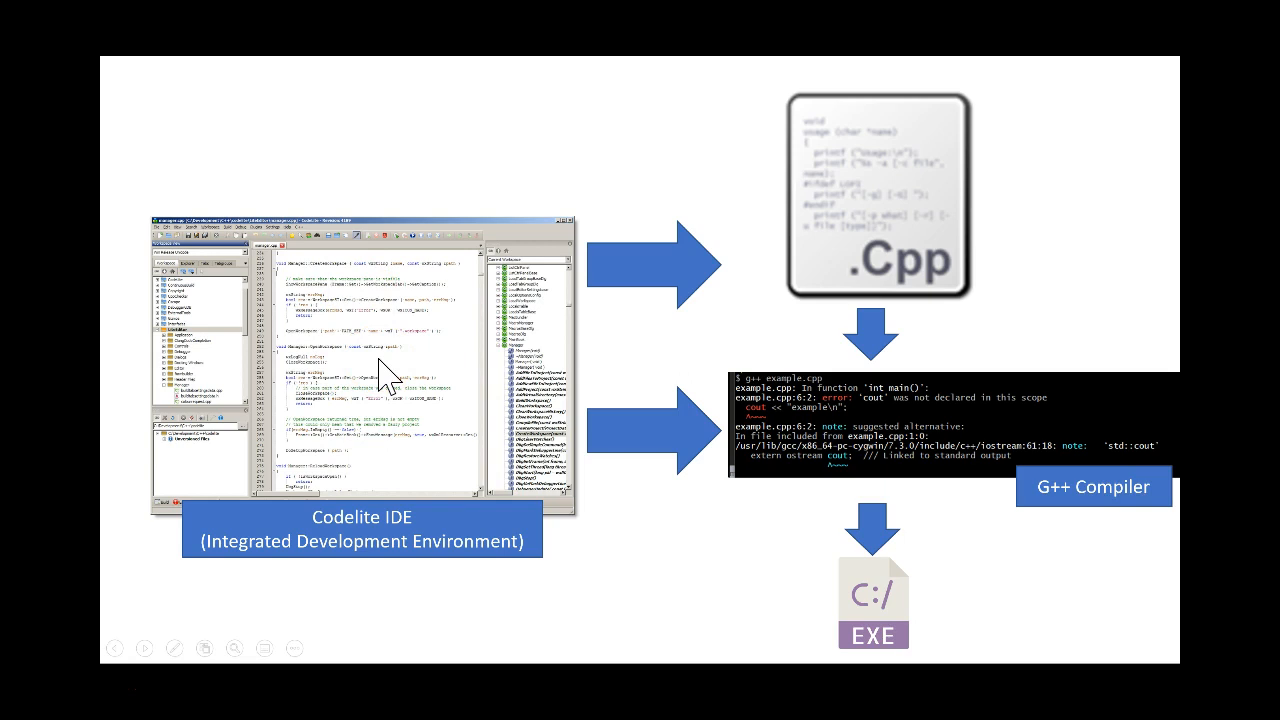
mouse_move(384, 370)
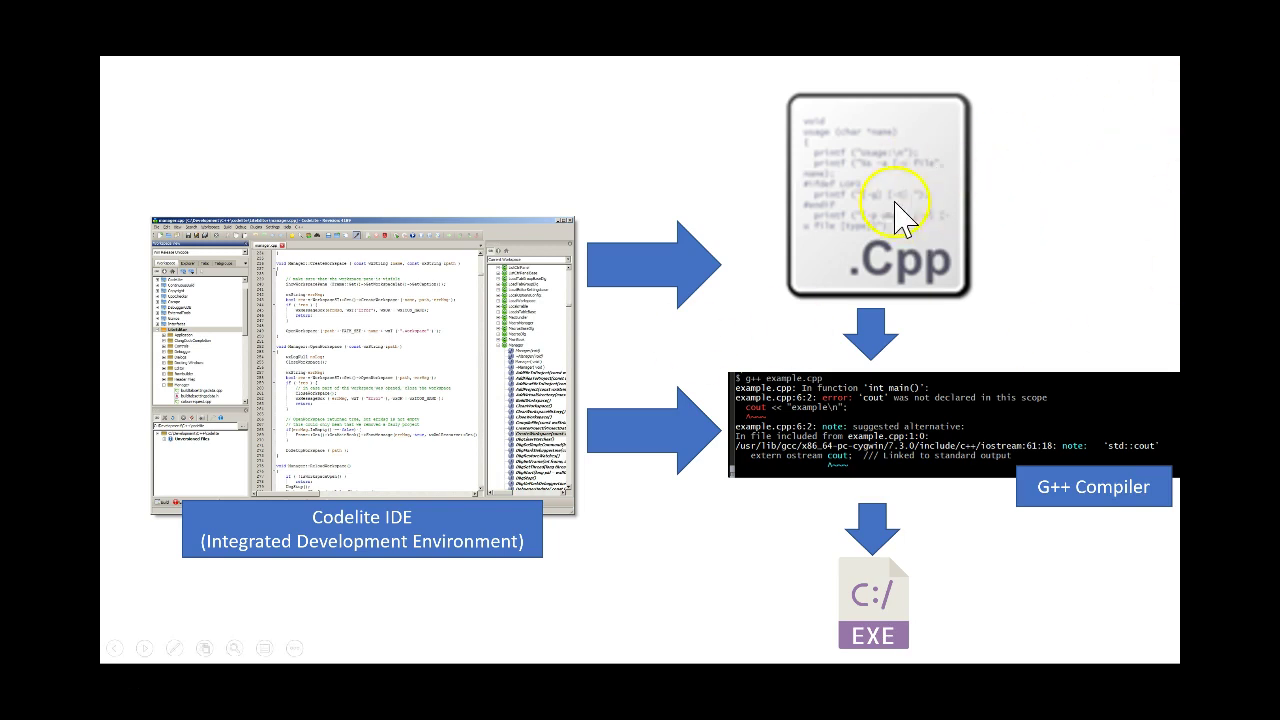
mouse_move(756, 408)
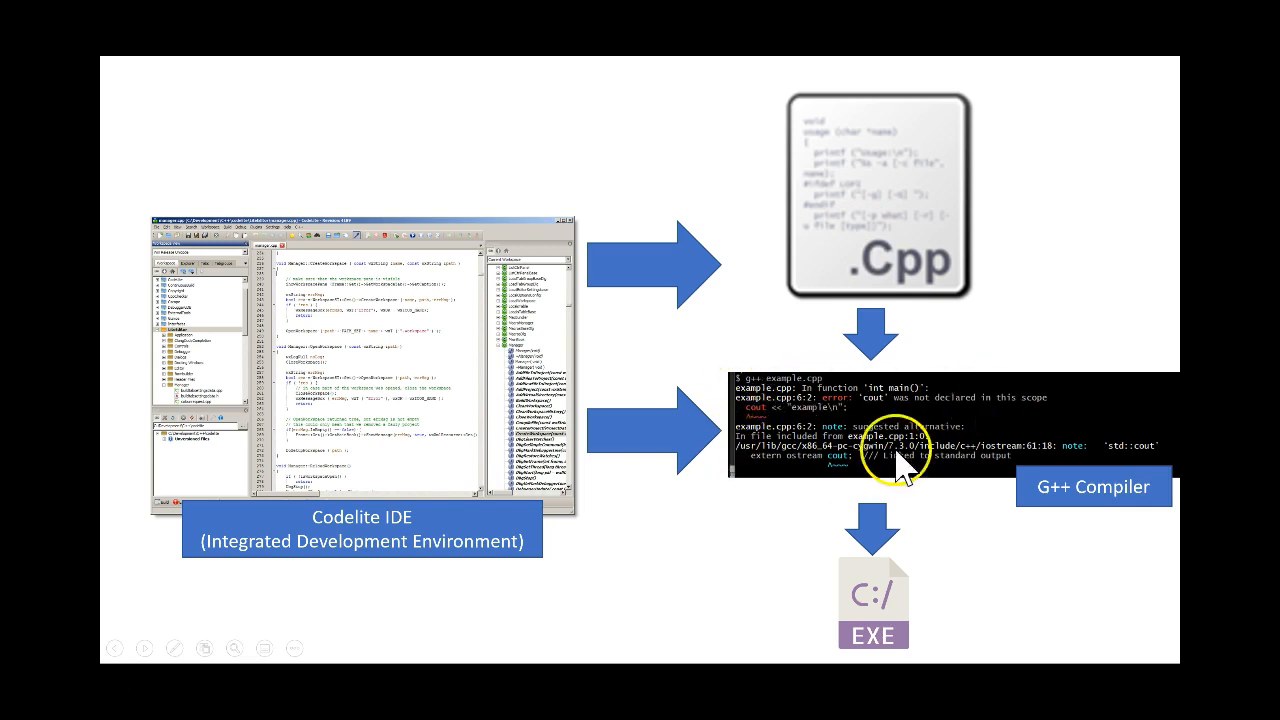
mouse_move(870, 628)
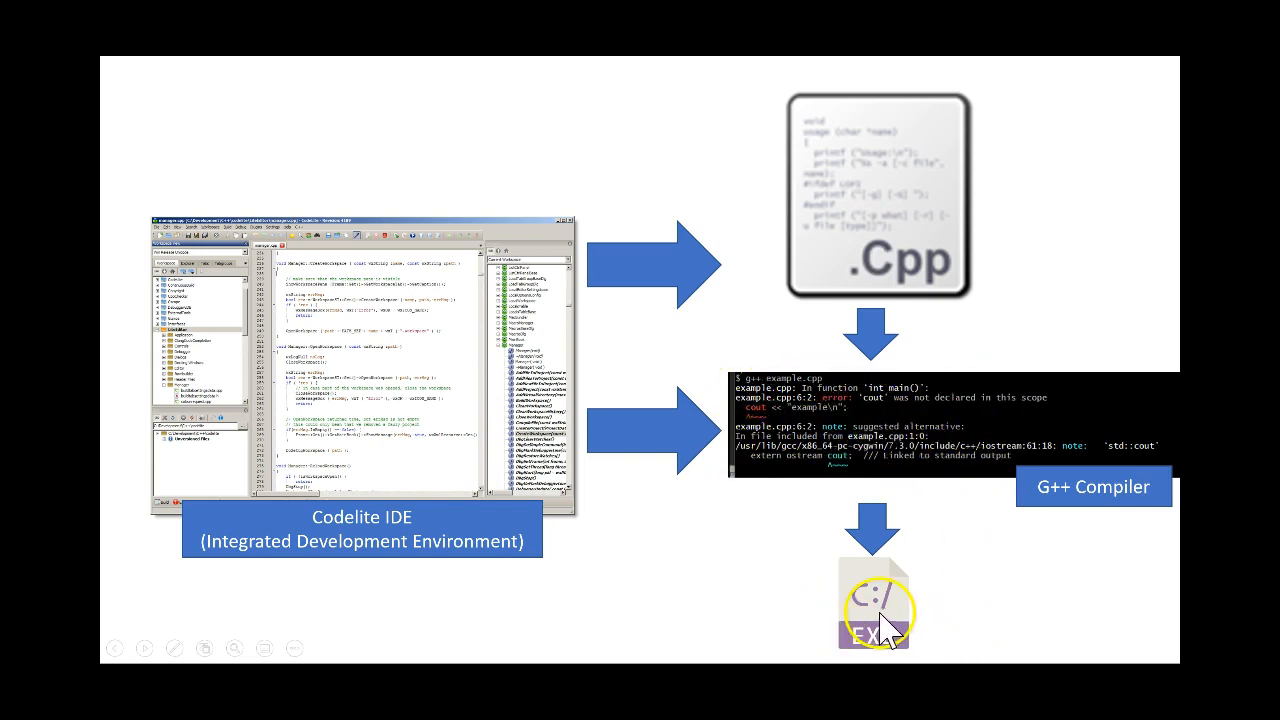
mouse_move(820, 496)
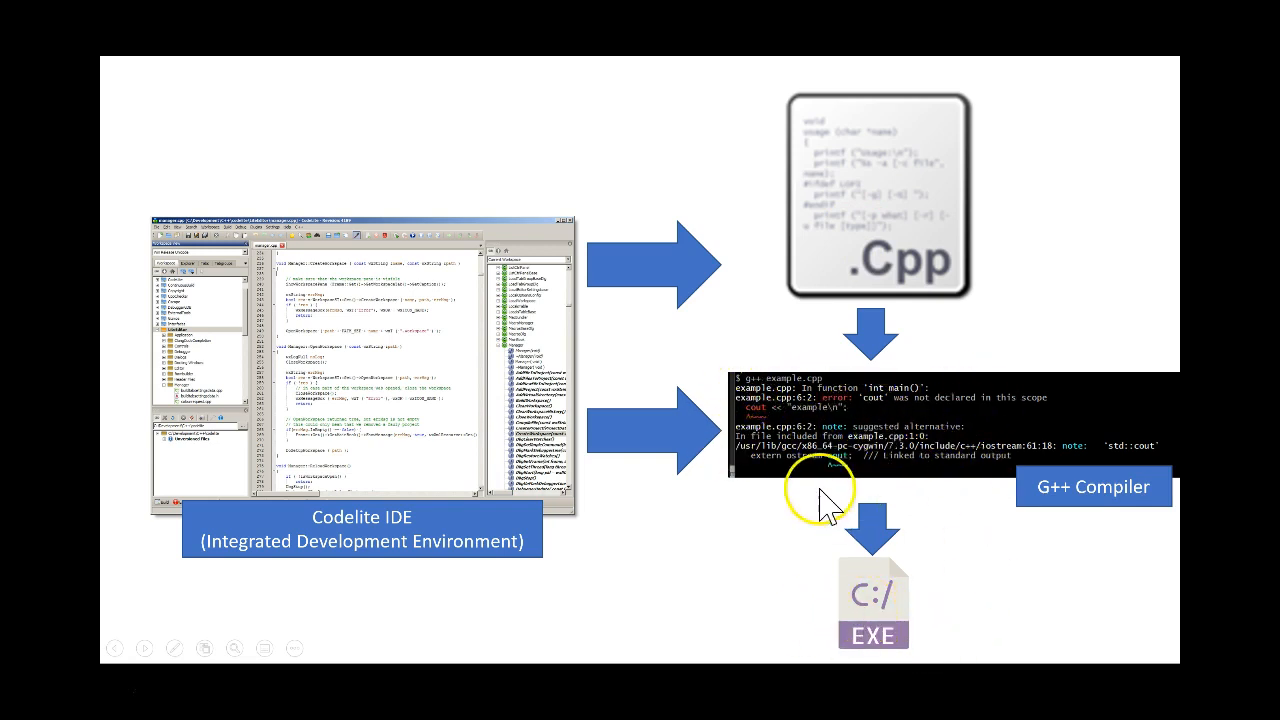
mouse_move(820, 444)
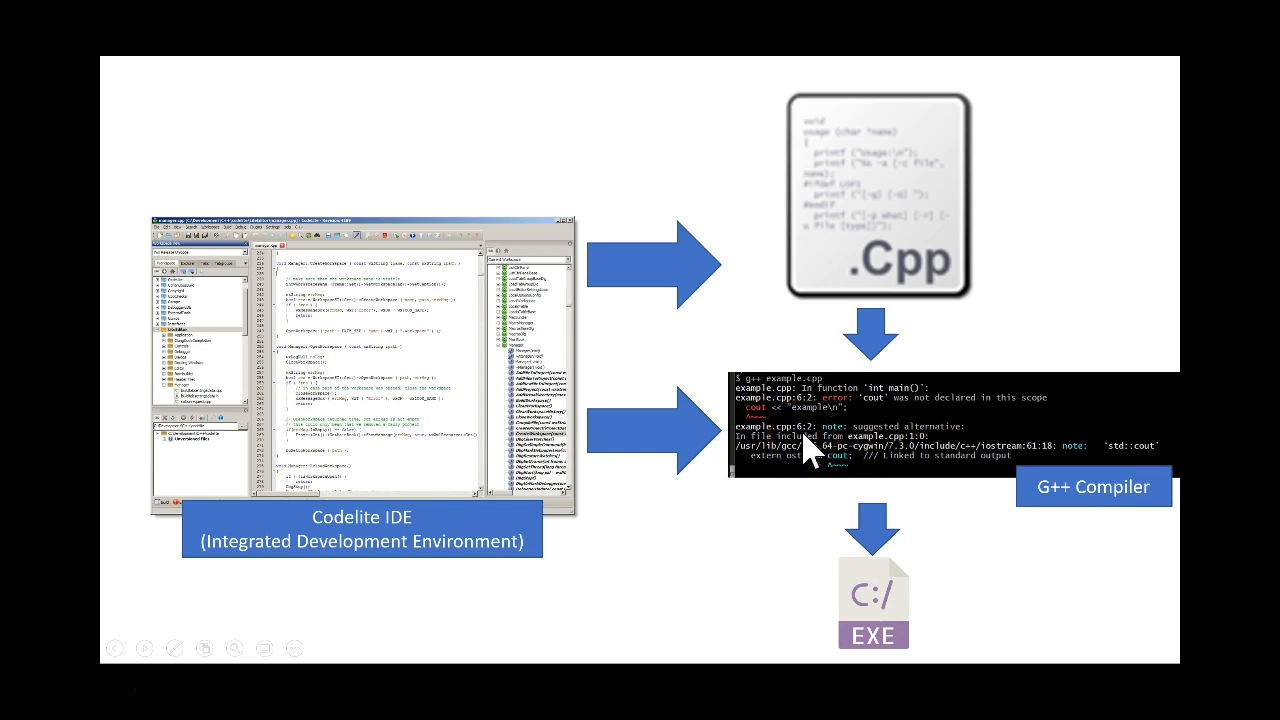
mouse_move(800, 450)
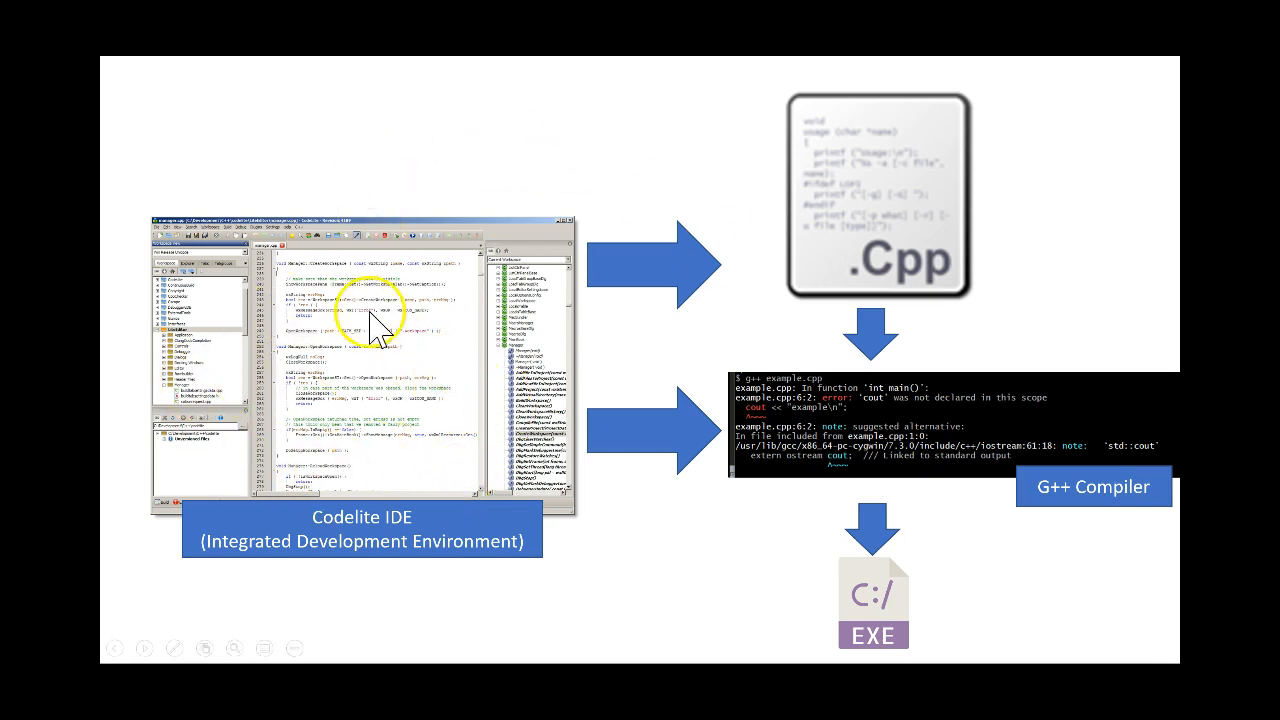
mouse_move(384, 404)
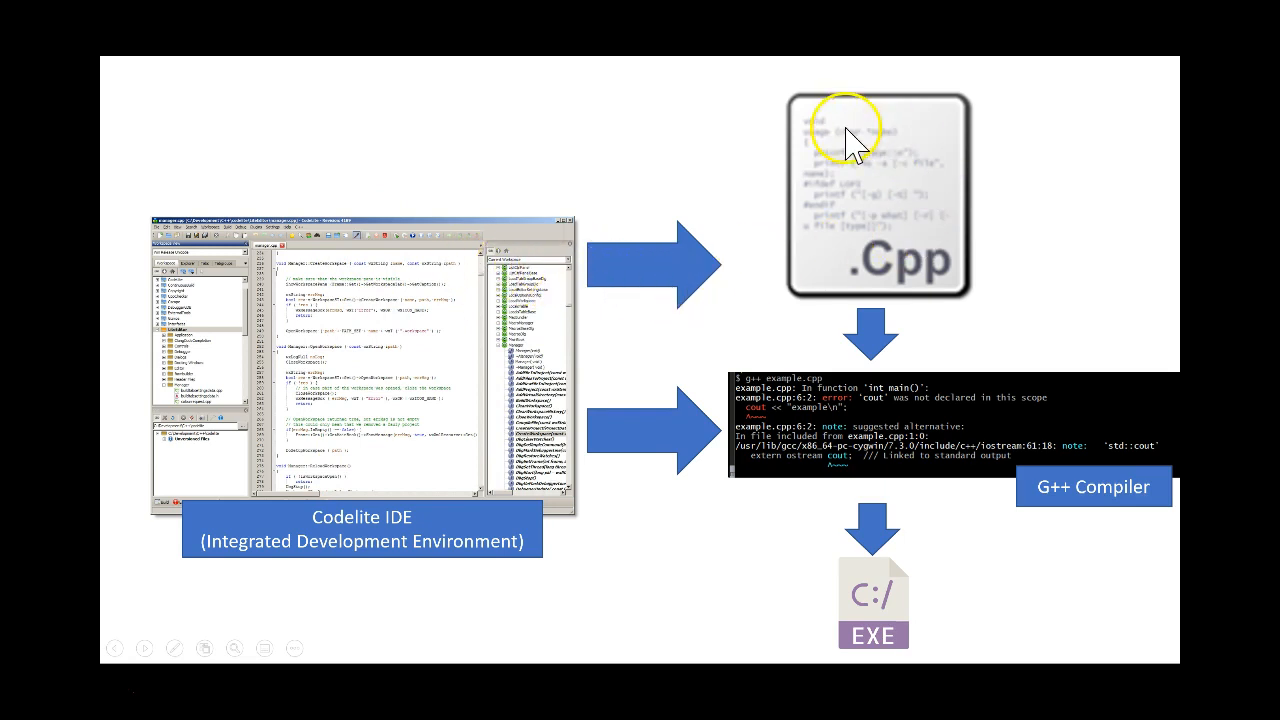
mouse_move(918, 204)
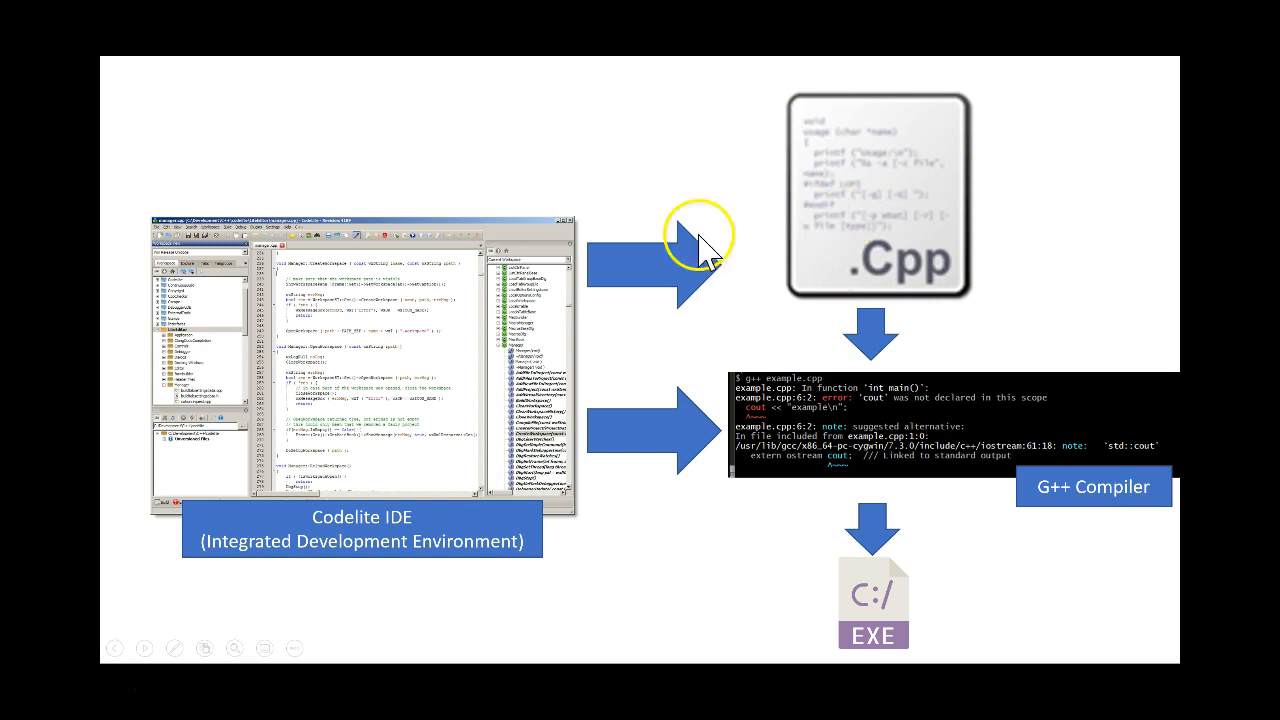
mouse_move(332, 284)
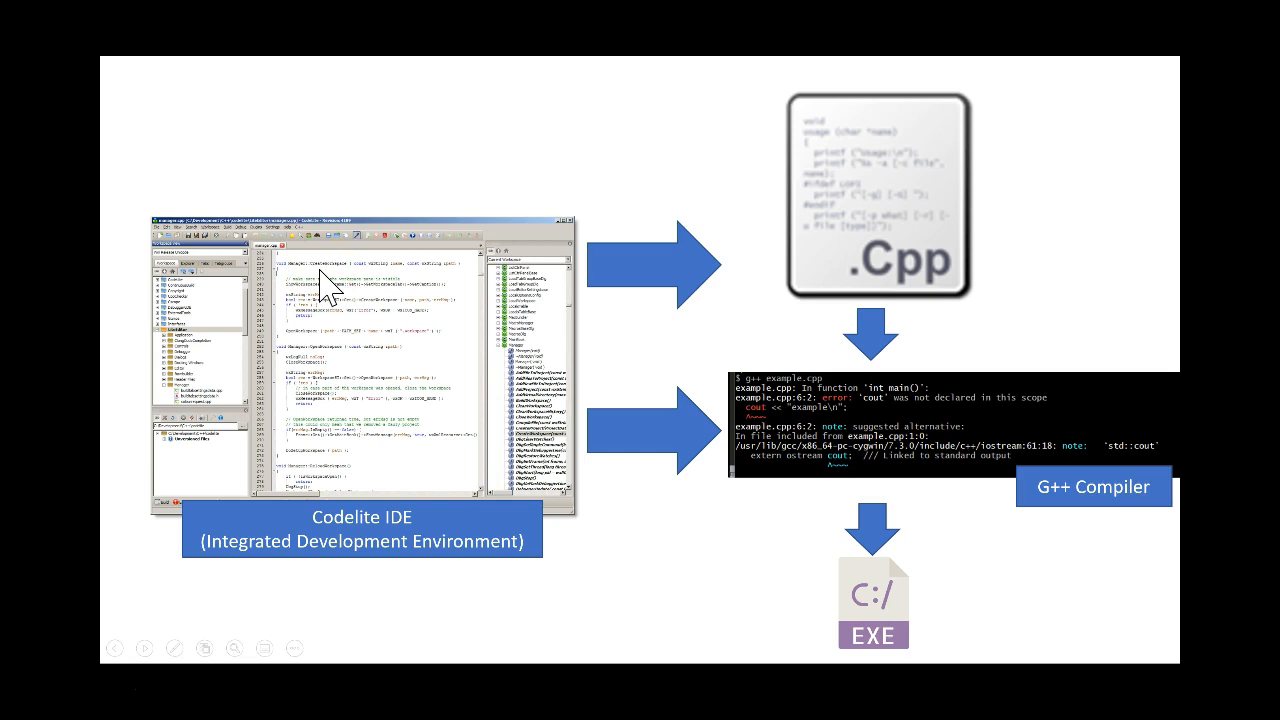
mouse_move(336, 290)
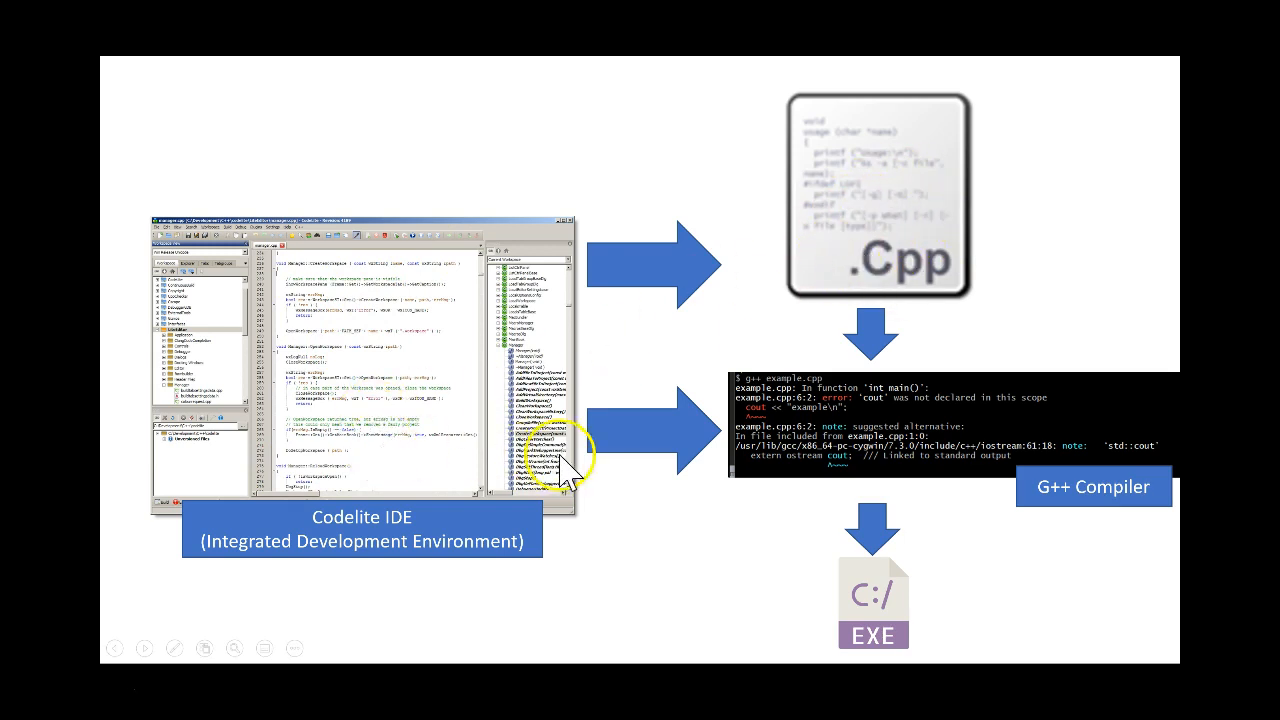
mouse_move(784, 418)
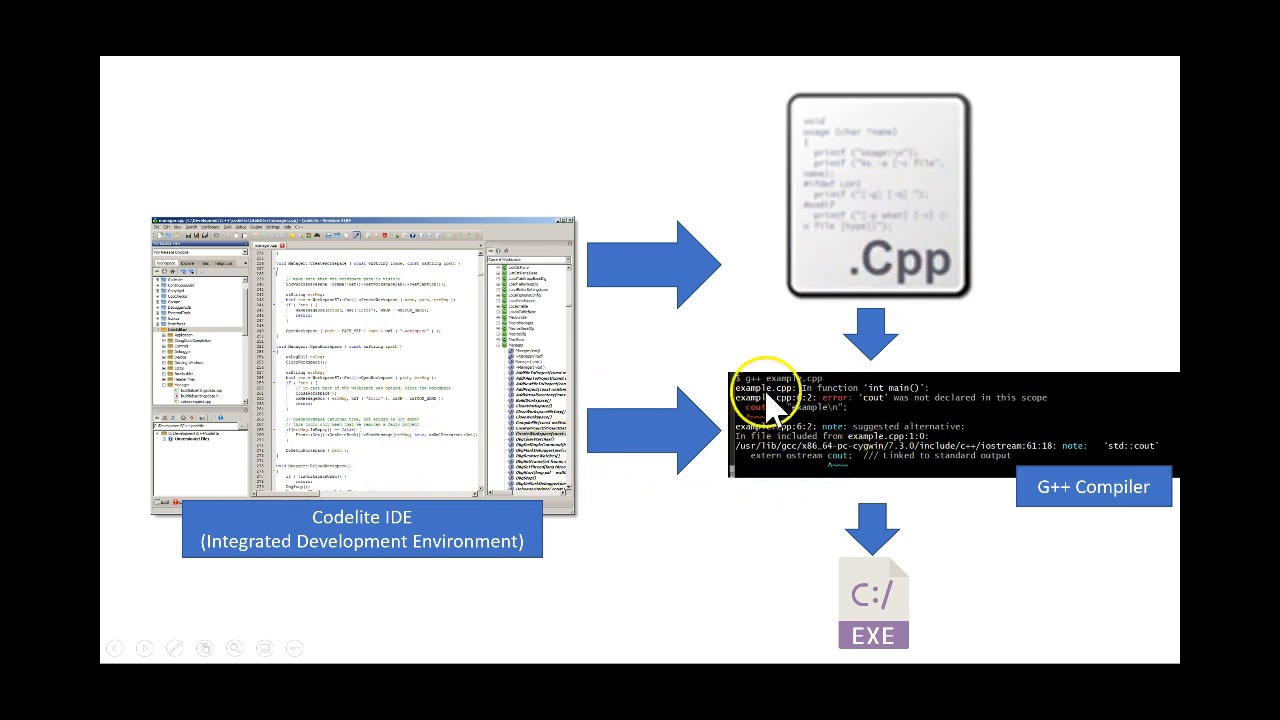
mouse_move(898, 172)
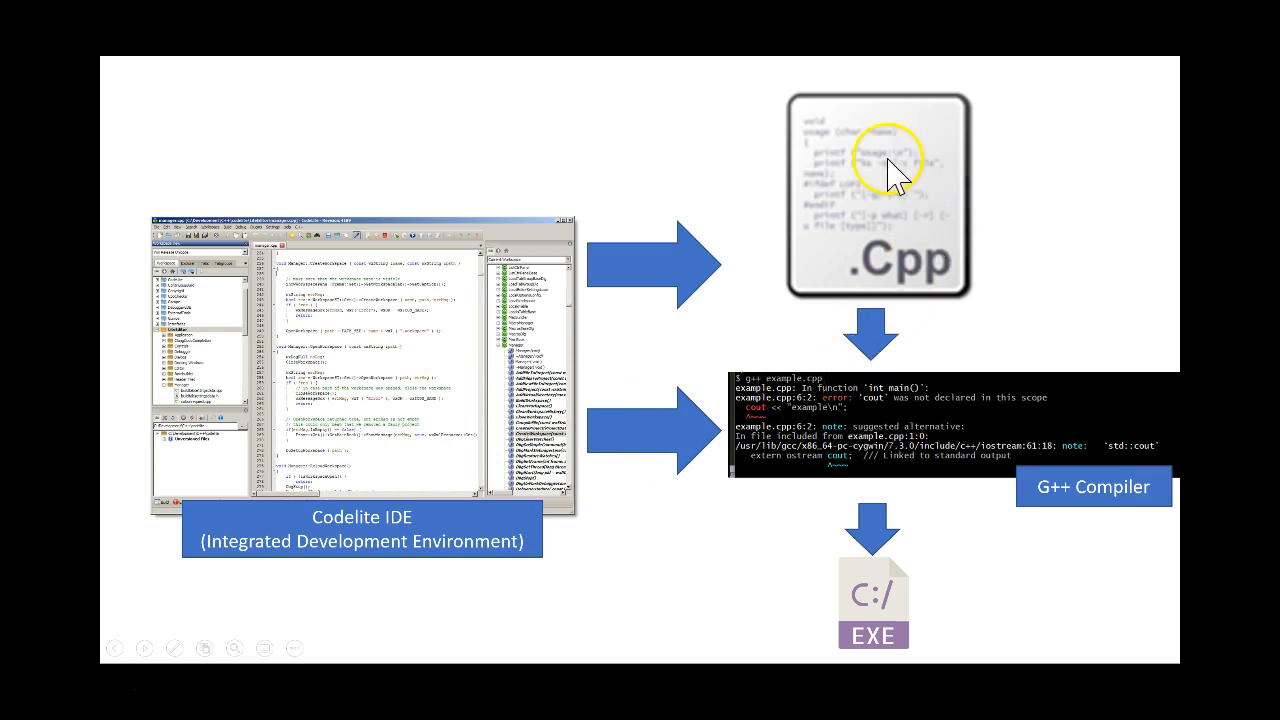
mouse_move(892, 468)
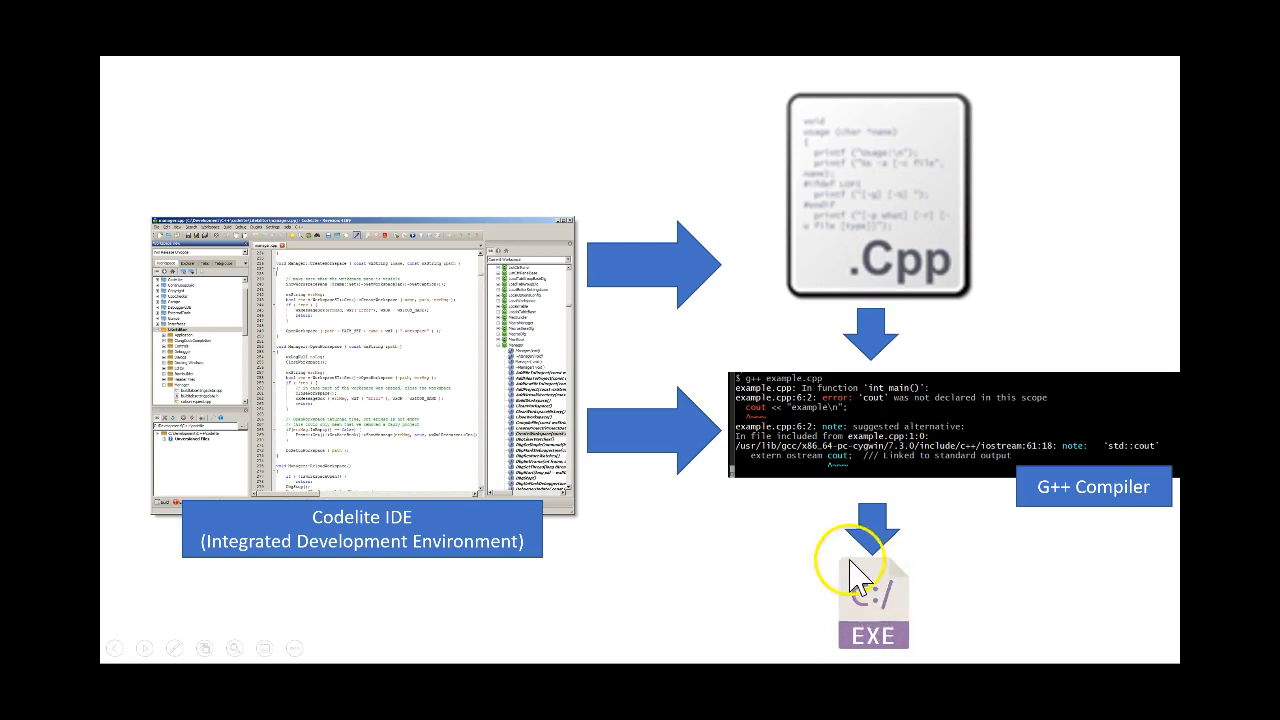
mouse_move(896, 630)
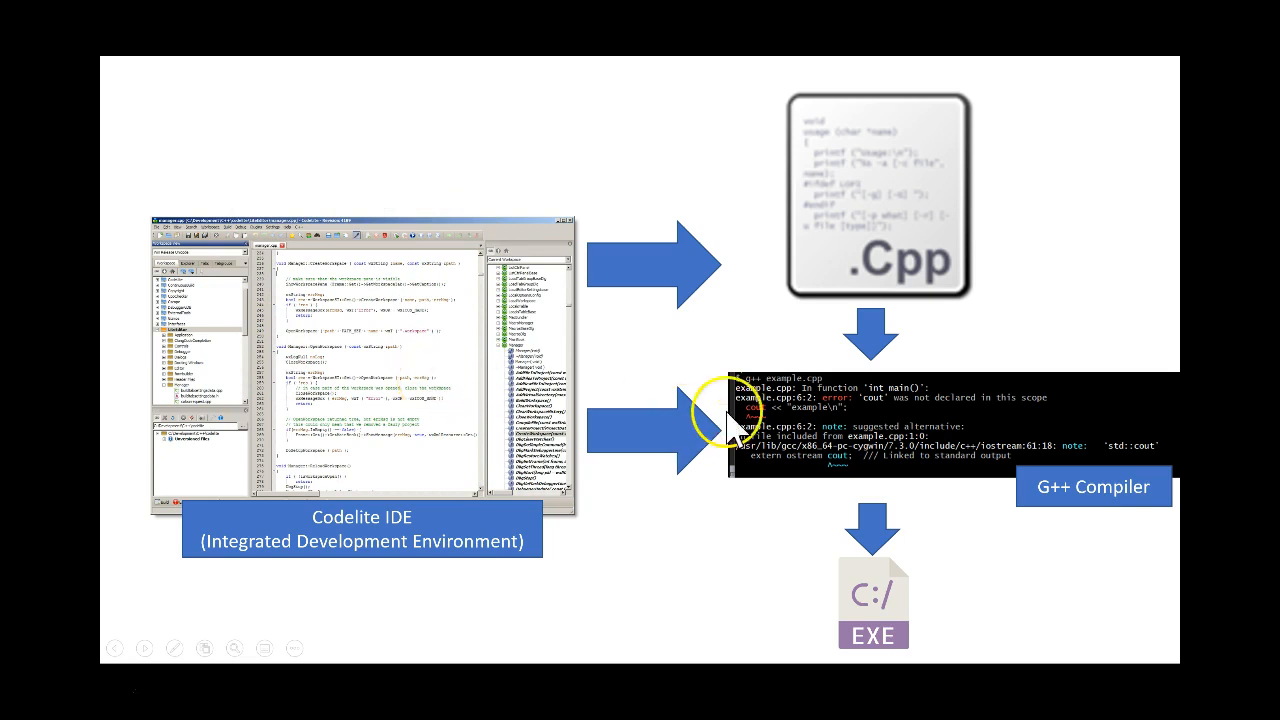
mouse_move(820, 430)
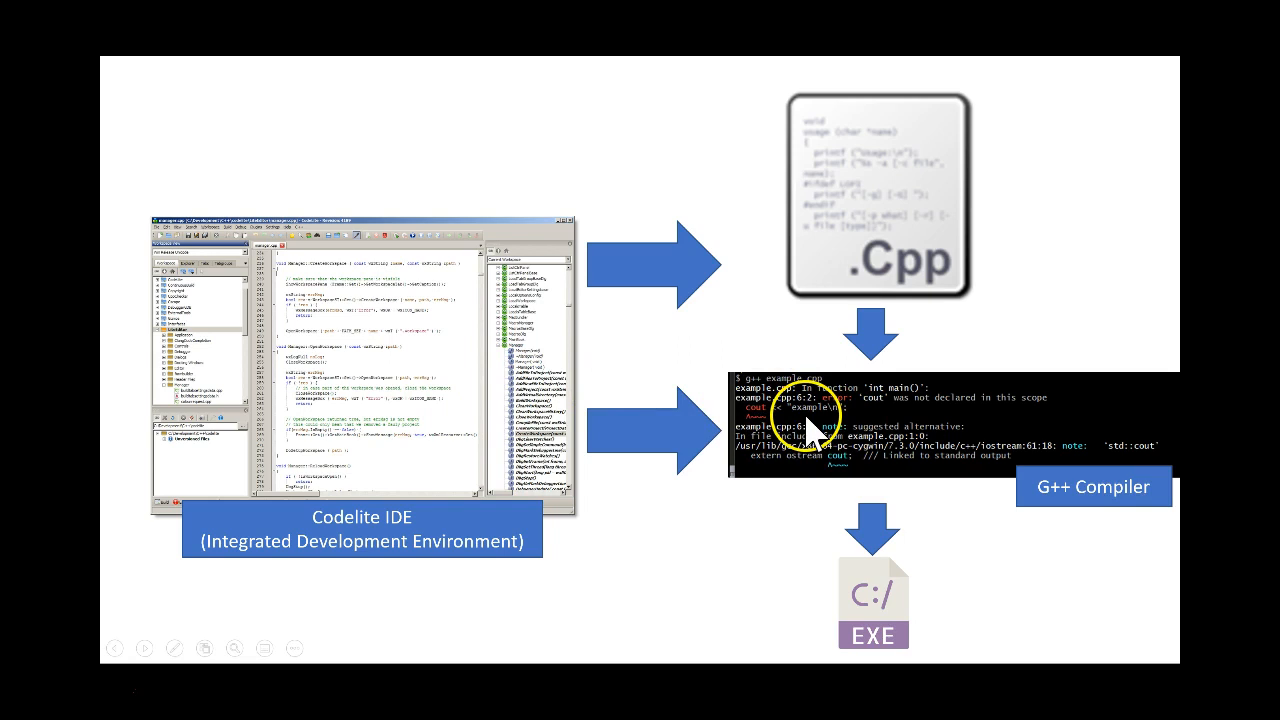
mouse_move(516, 342)
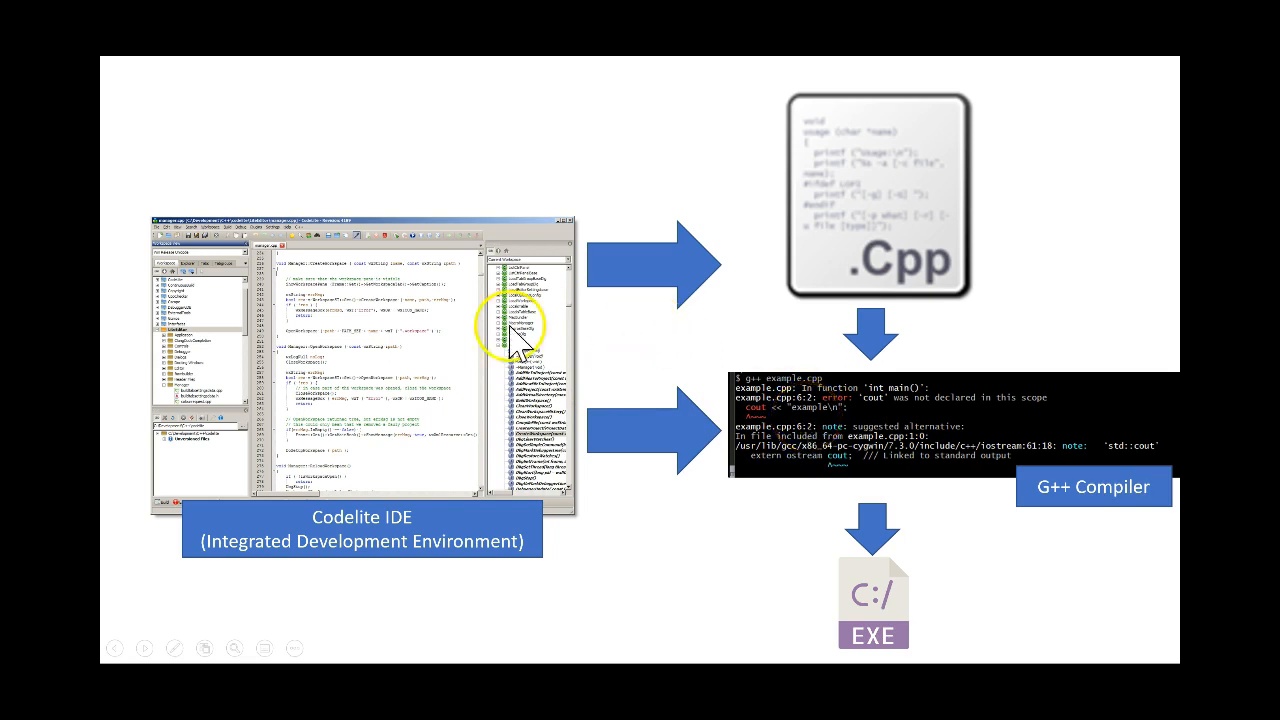
mouse_move(936, 458)
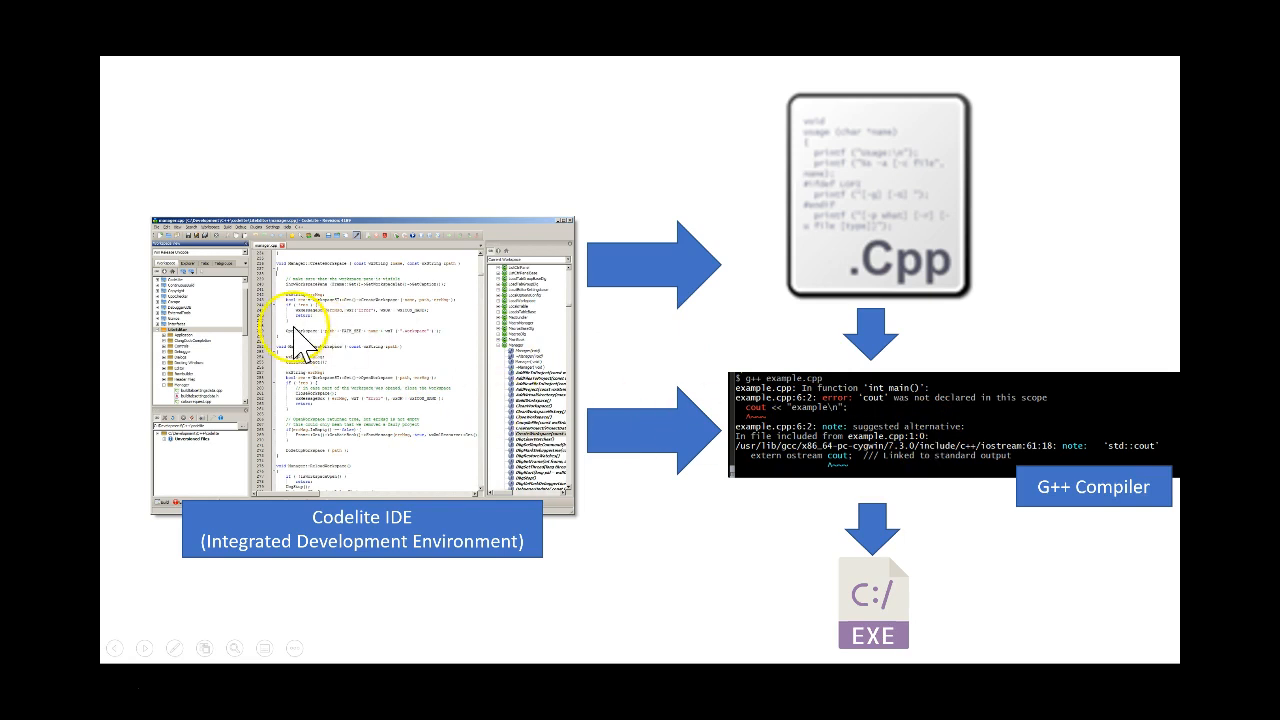
mouse_move(892, 492)
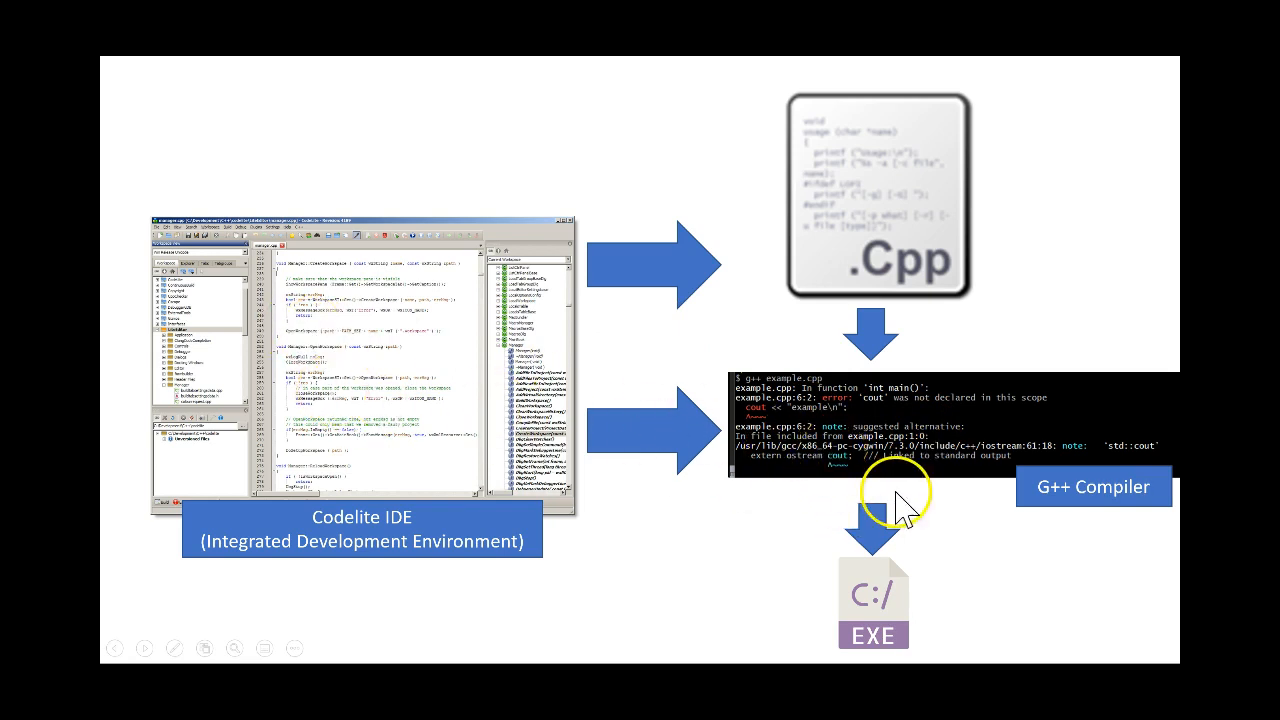